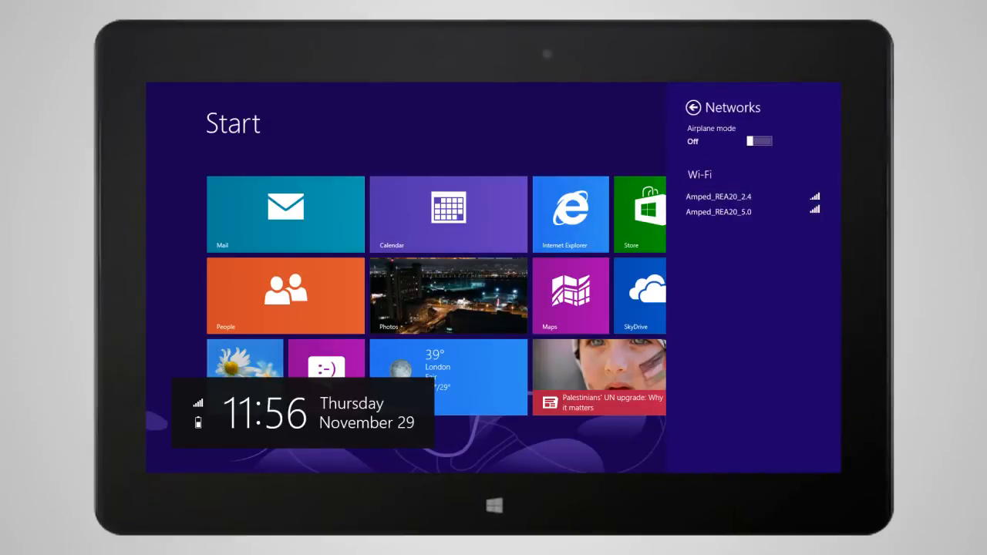
Connect Windows 8 to the Amped_REA20 Wi-Fi network from the Networks charm
{"action": "left_click", "coordinate": [719, 212]}
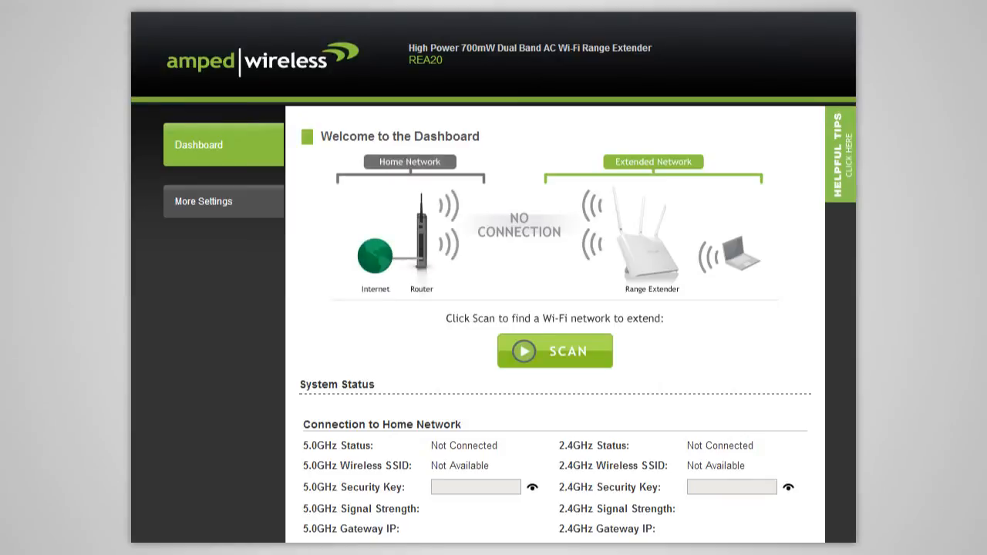
{"action": "mouse_move", "coordinate": [563, 363]}
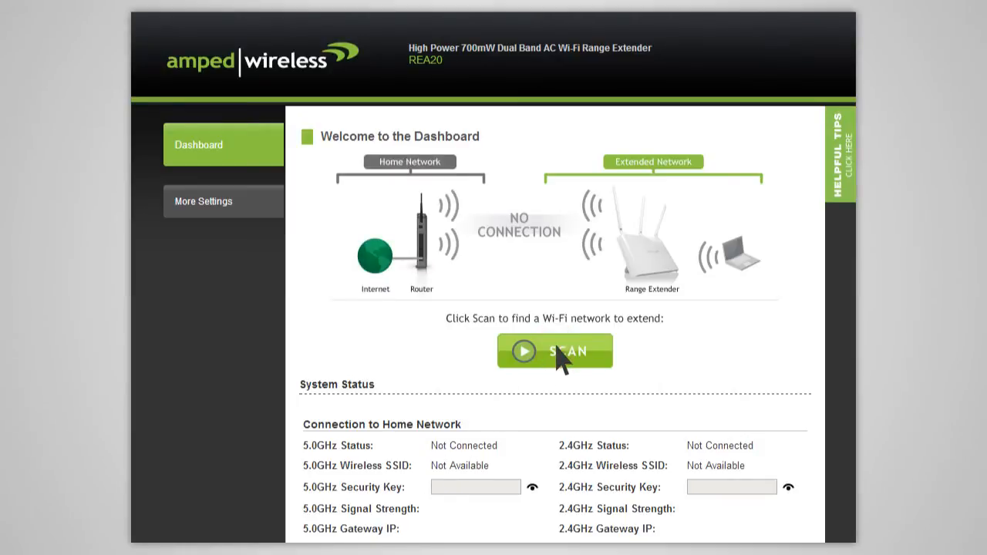
Scan from the Dashboard to list nearby 5.0GHz and 2.4GHz home networks
{"action": "left_click", "coordinate": [554, 351]}
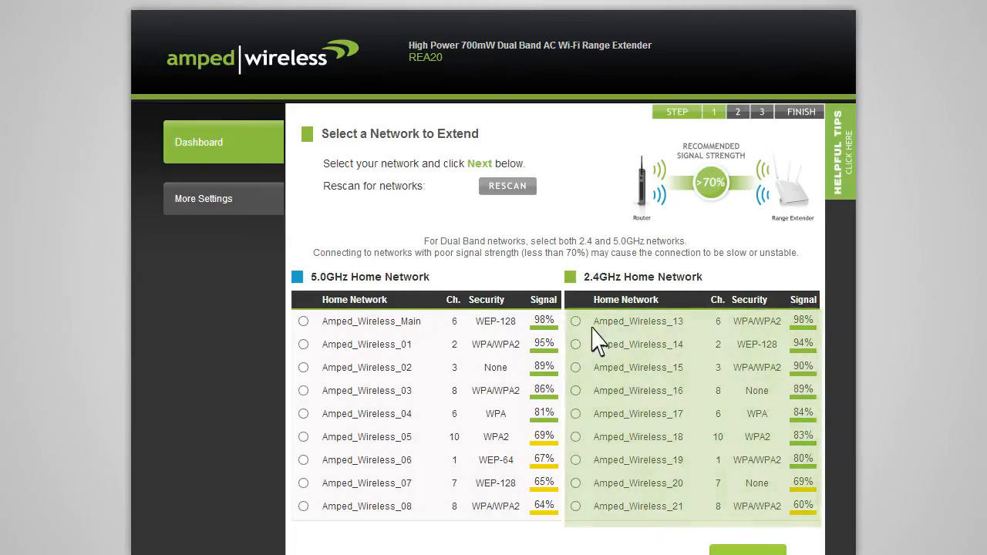
{"action": "mouse_move", "coordinate": [405, 332]}
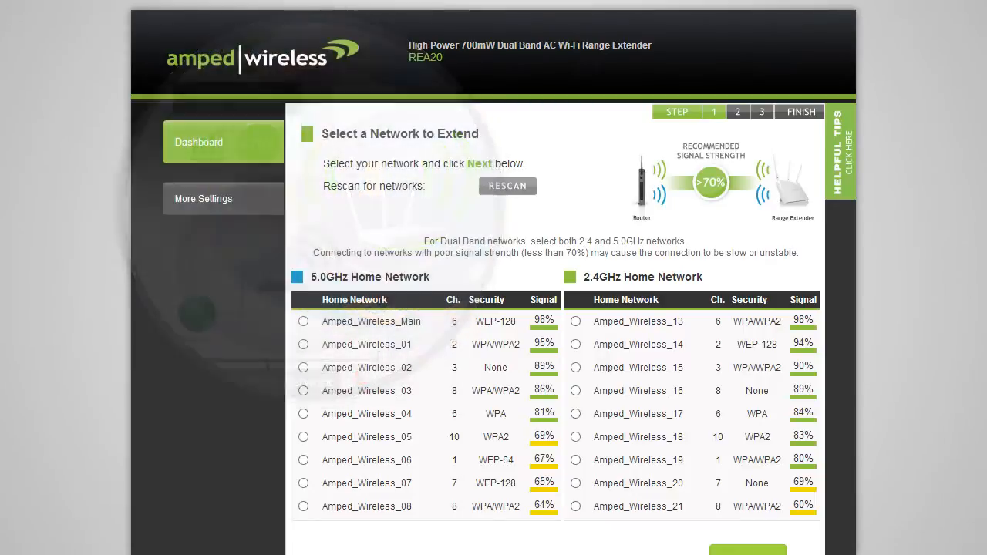
Select Amped_Wireless_Main and Amped_Wireless_13 to extend, then continue to security settings
{"action": "left_click", "coordinate": [303, 321]}
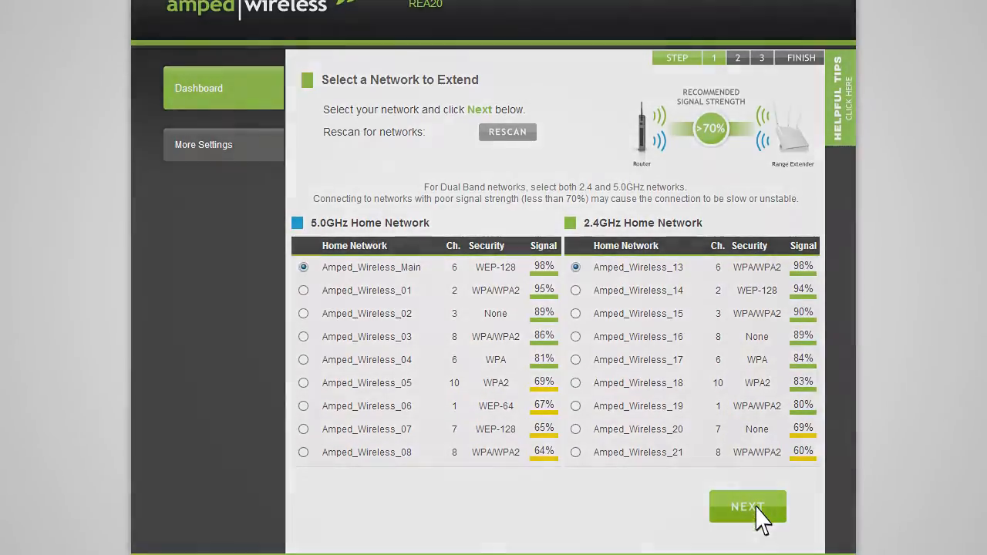
{"action": "left_click", "coordinate": [748, 507]}
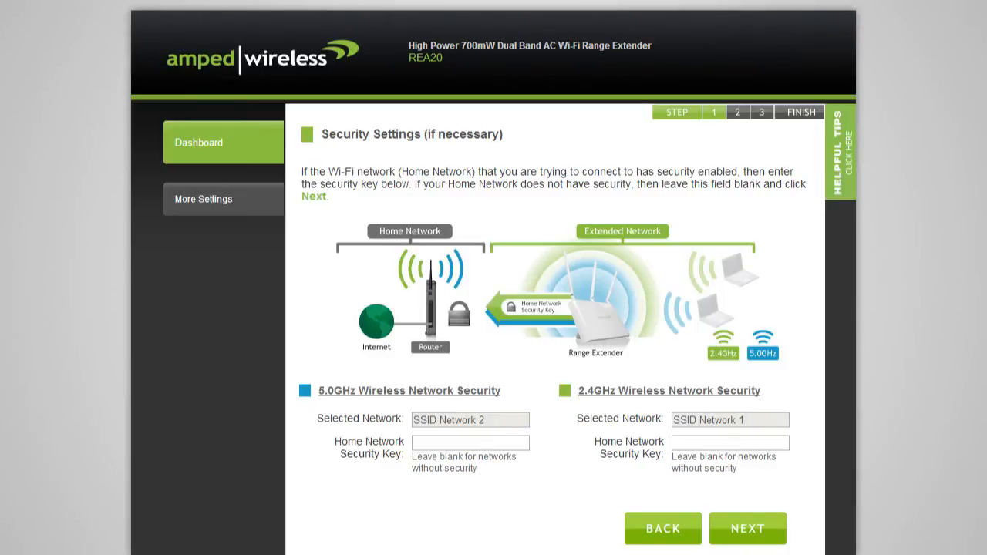
{"action": "mouse_move", "coordinate": [747, 528]}
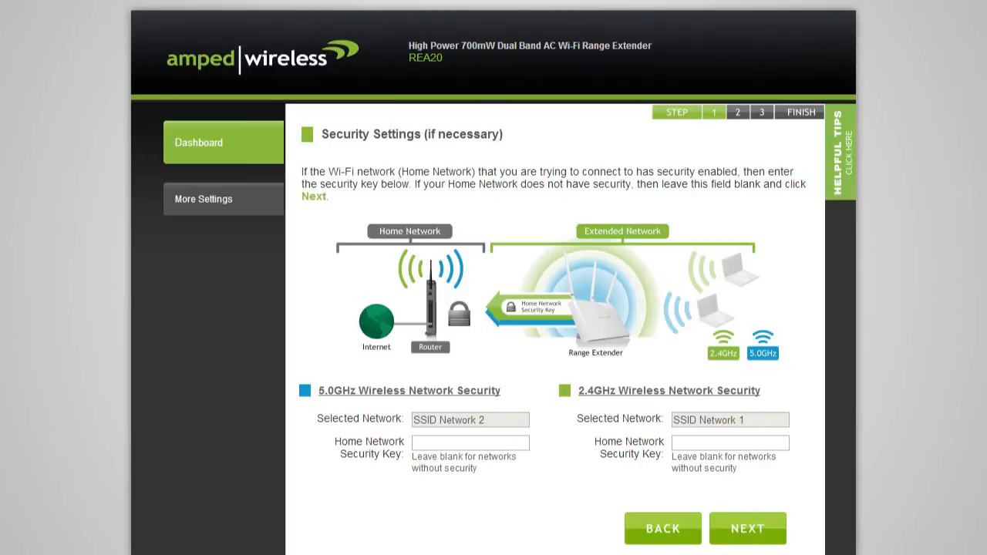
Clone the home network settings into both extended networks and confirm them
{"action": "left_click", "coordinate": [747, 528]}
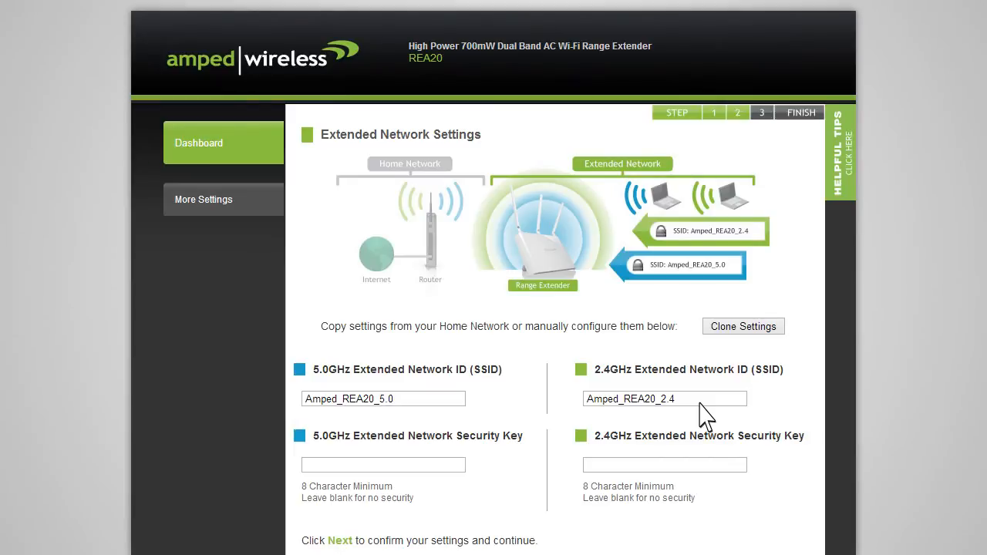
{"action": "mouse_move", "coordinate": [740, 358]}
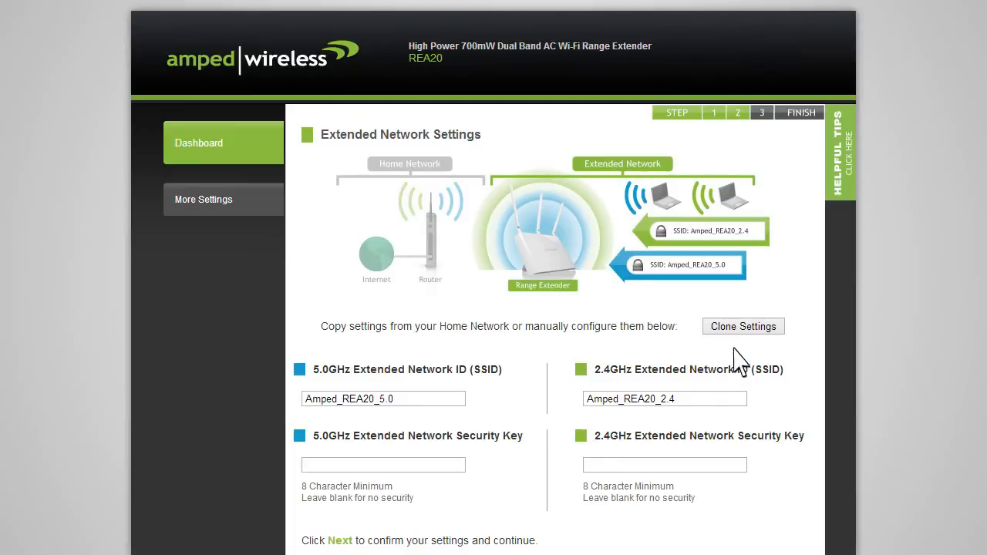
{"action": "left_click", "coordinate": [743, 325]}
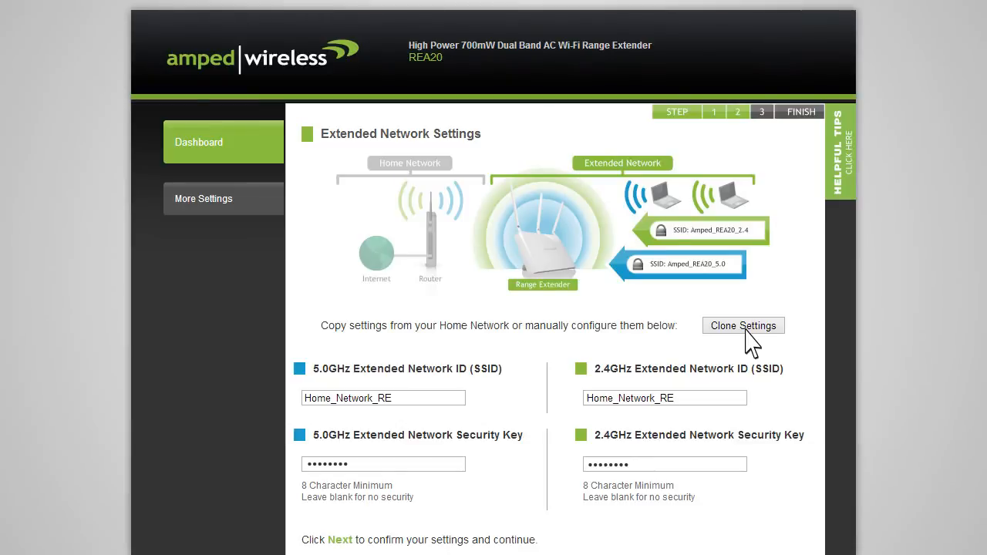
{"action": "mouse_move", "coordinate": [848, 378]}
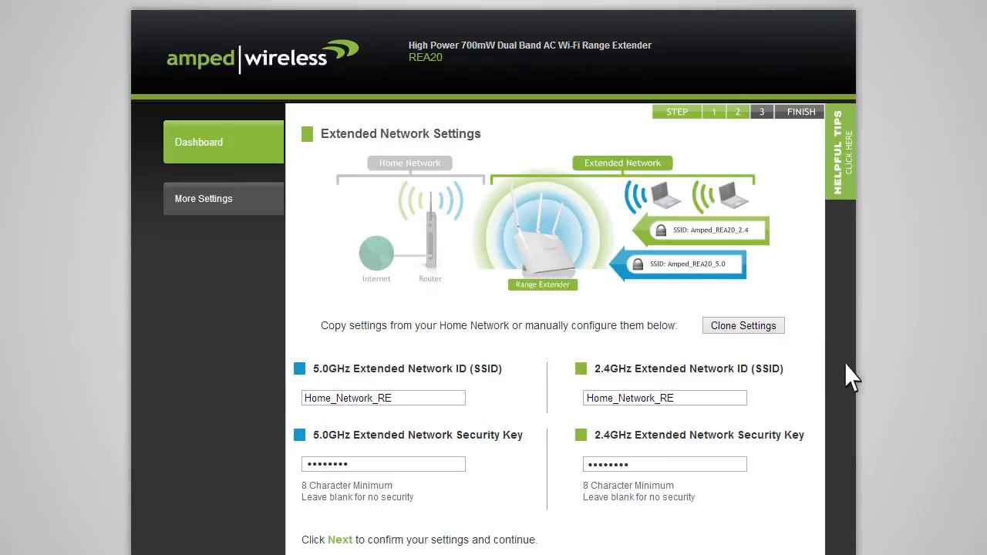
{"action": "scroll", "scroll_direction": "down", "scroll_amount": 3}
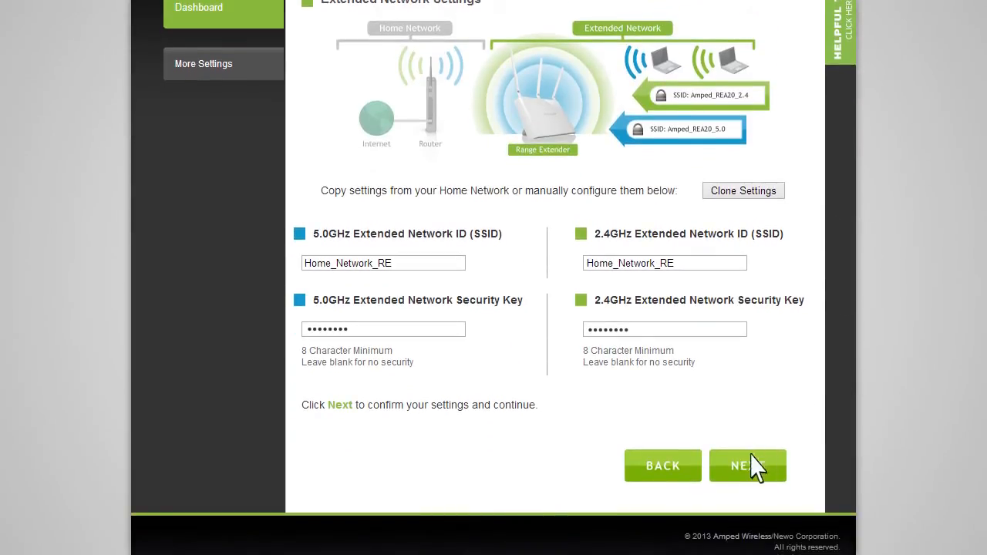
{"action": "left_click", "coordinate": [748, 466]}
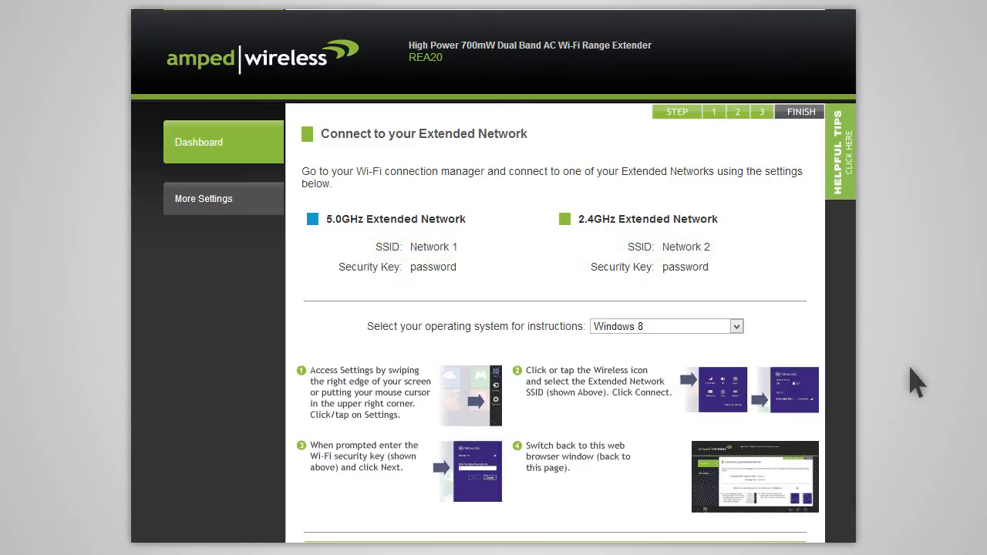
Confirm the extended network connection is working and finish the wizard
{"action": "left_click", "coordinate": [666, 327]}
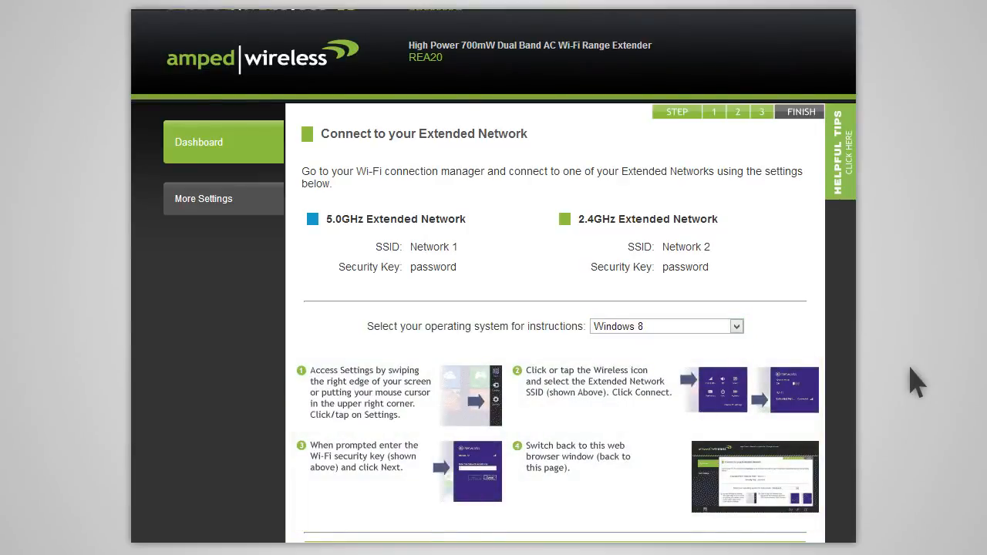
{"action": "scroll", "scroll_direction": "down", "scroll_amount": 3}
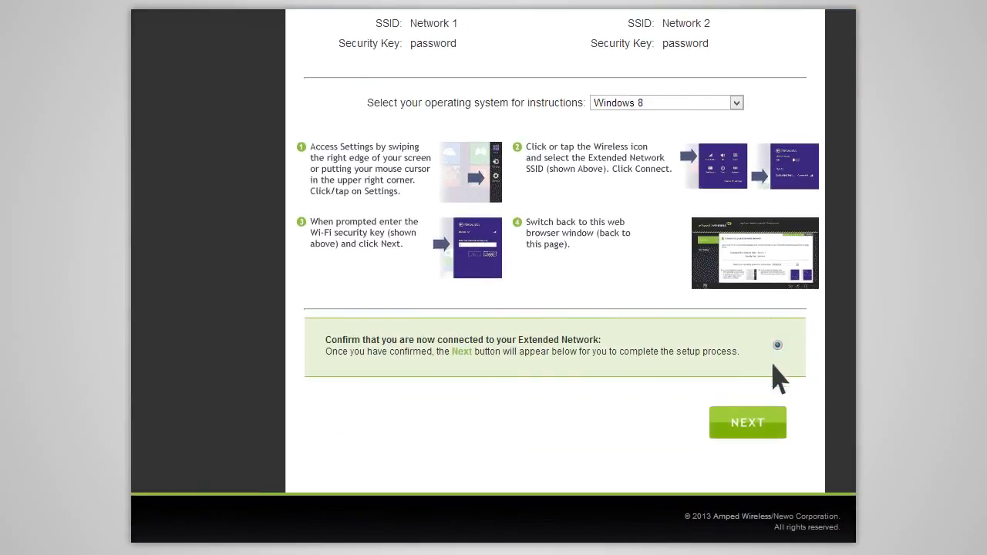
{"action": "mouse_move", "coordinate": [764, 444]}
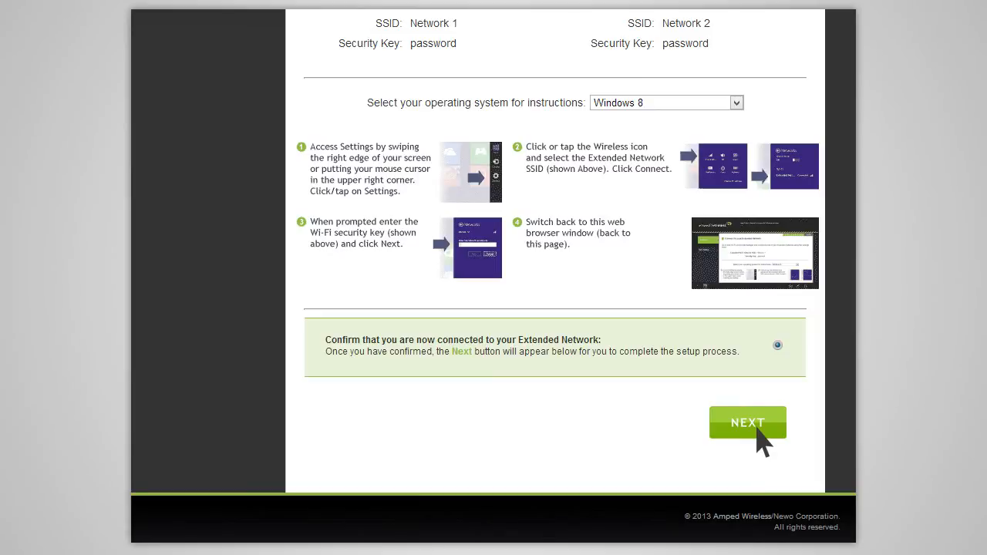
{"action": "left_click", "coordinate": [748, 423]}
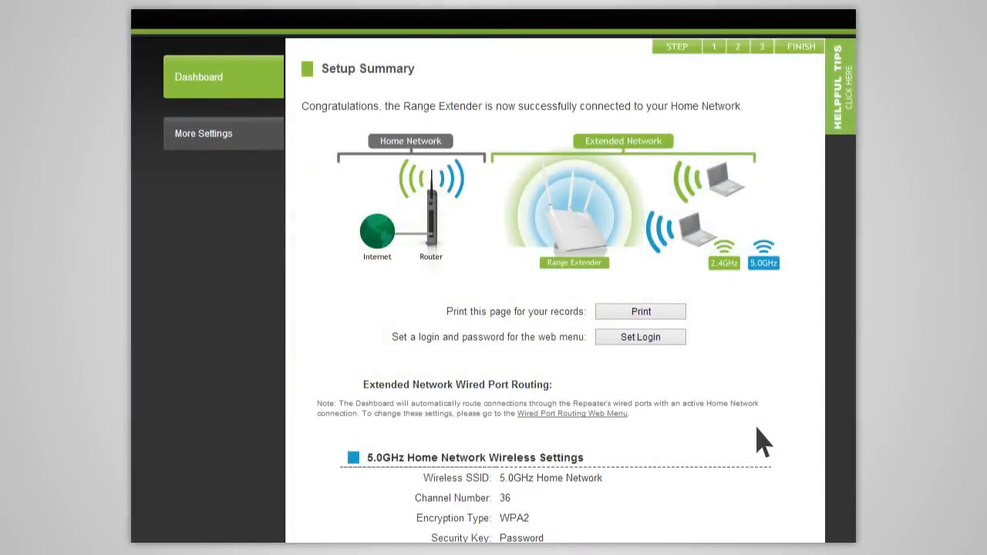
{"action": "scroll", "scroll_direction": "down", "scroll_amount": 3}
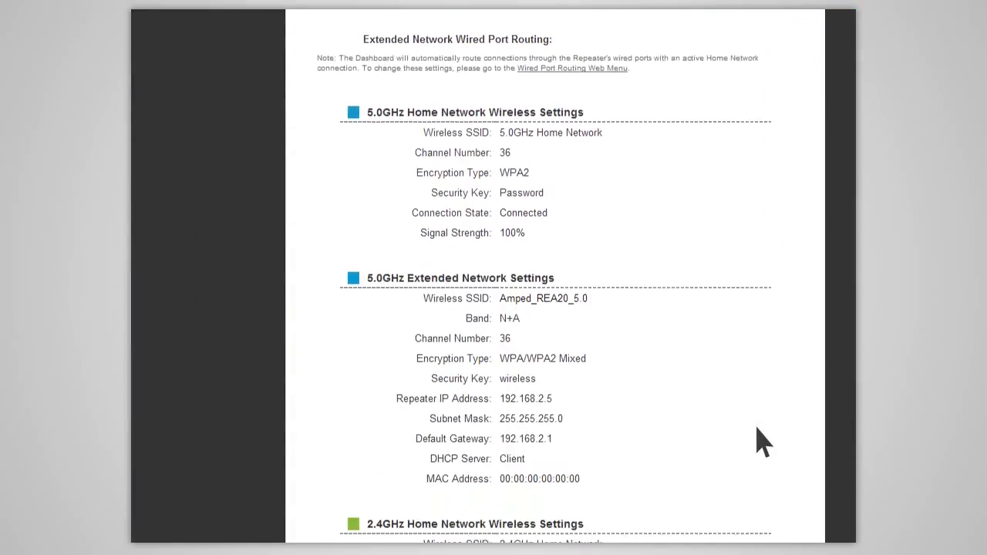
{"action": "scroll", "scroll_direction": "down", "scroll_amount": 3}
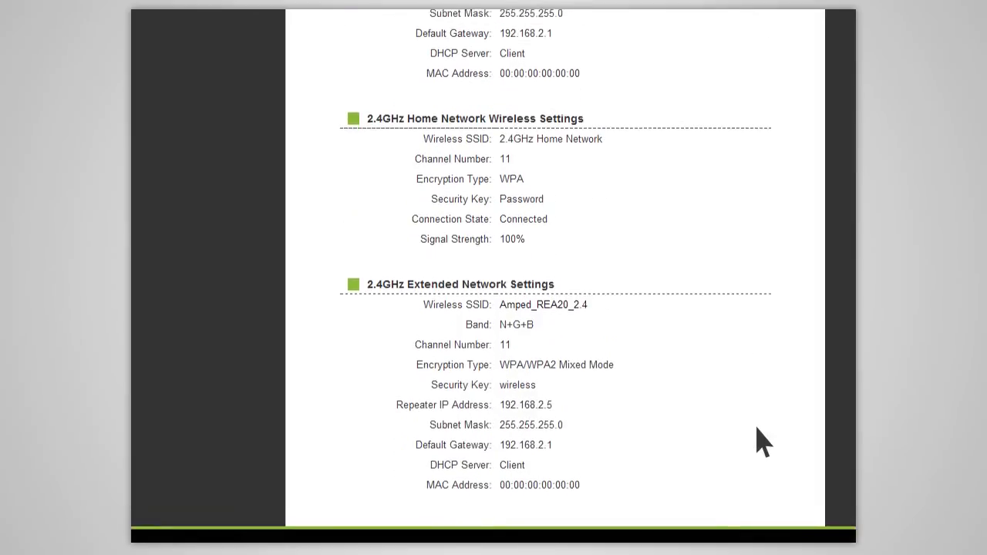
{"action": "scroll", "scroll_direction": "down", "scroll_amount": 3}
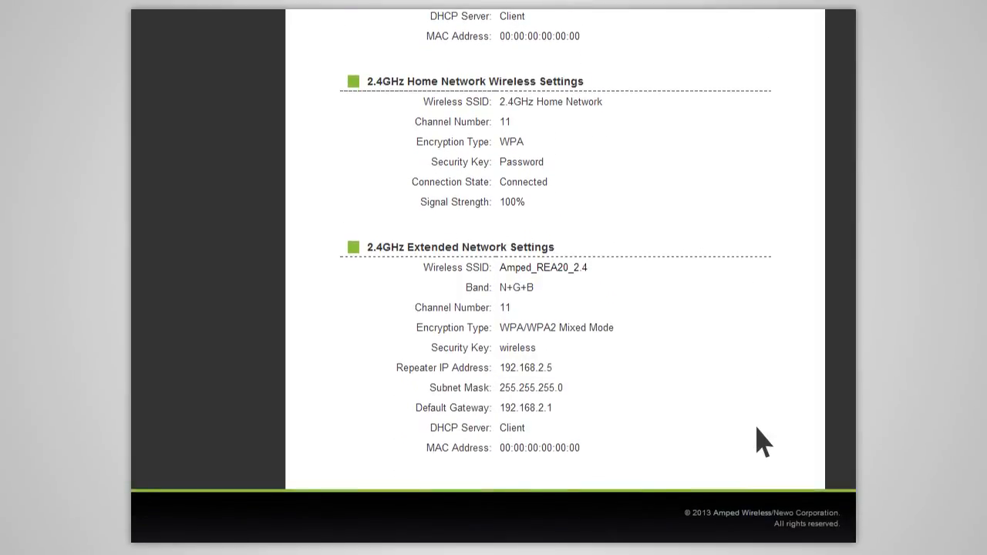